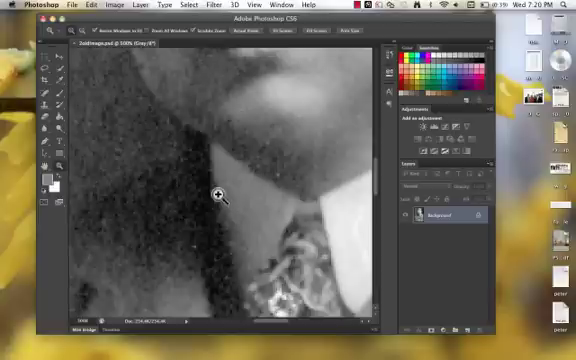
Fit the whole portrait inside the document window using Fit Screen
{"action": "left_click", "coordinate": [218, 194]}
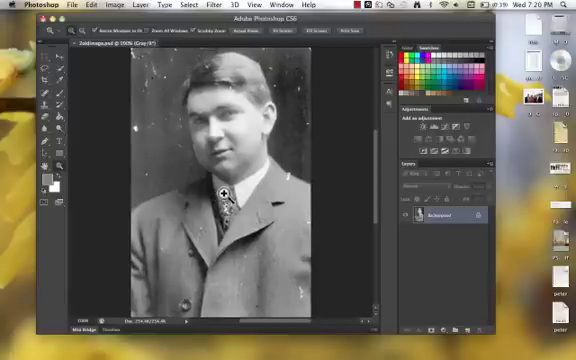
Zoom in on the collar and tie, then pan across toward the man's face and eye
{"action": "left_click", "coordinate": [222, 192]}
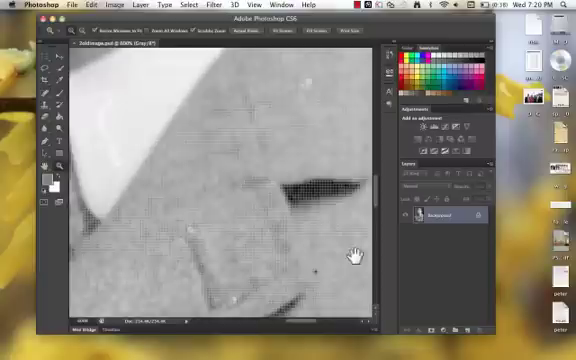
{"action": "left_click_drag", "start_coordinate": [348, 258], "coordinate": [287, 253]}
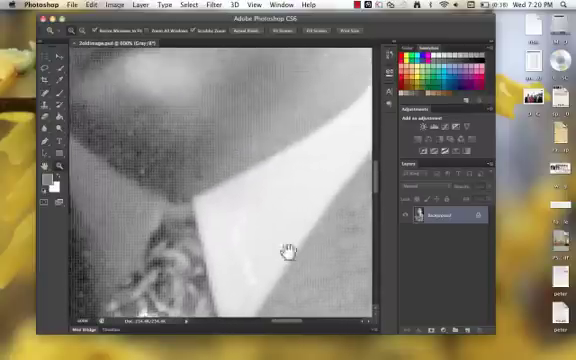
{"action": "left_click_drag", "start_coordinate": [285, 252], "coordinate": [228, 242]}
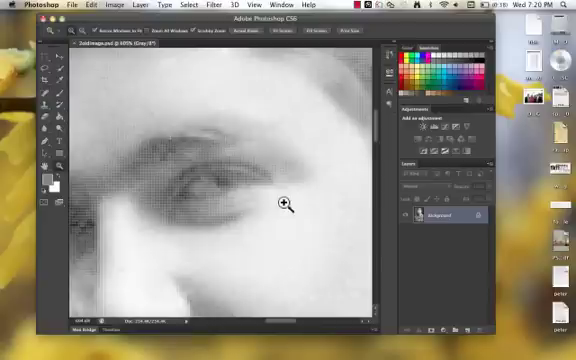
{"action": "mouse_move", "coordinate": [247, 195]}
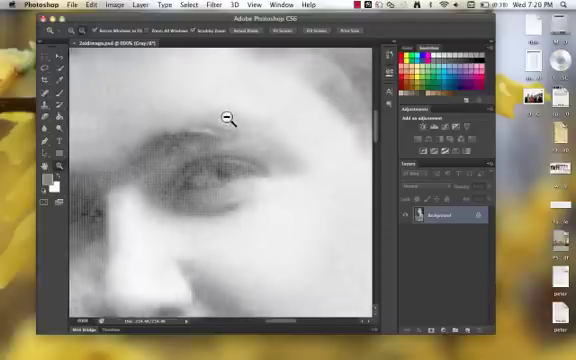
Zoom out from the eye close-up, zoom to 100% between the eyes, then back out to more of the portrait
{"action": "left_click", "coordinate": [227, 119]}
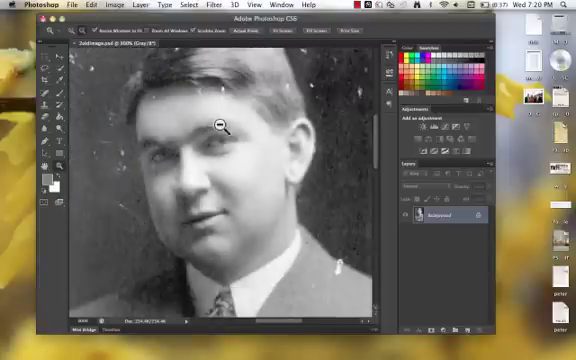
{"action": "left_click", "coordinate": [222, 125]}
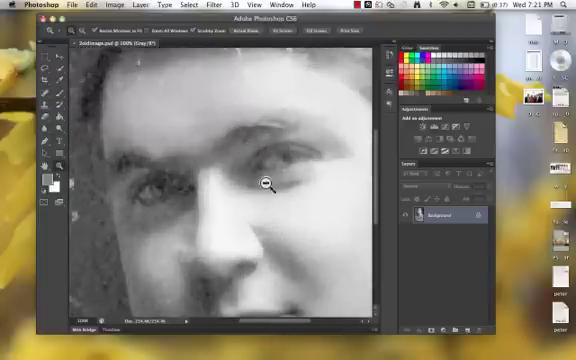
{"action": "left_click", "coordinate": [266, 185]}
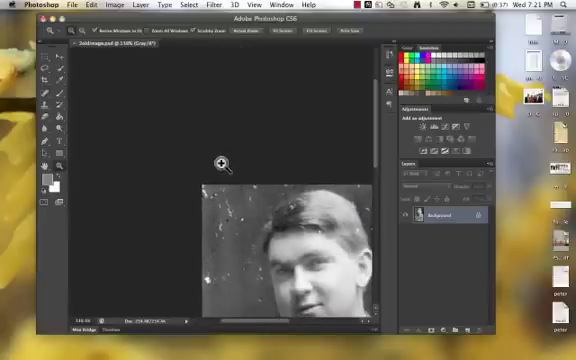
{"action": "mouse_move", "coordinate": [305, 258]}
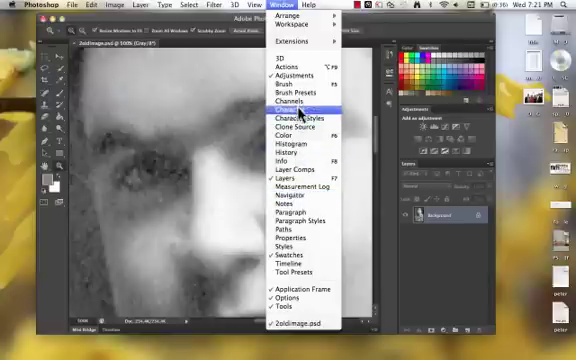
{"action": "mouse_move", "coordinate": [300, 272]}
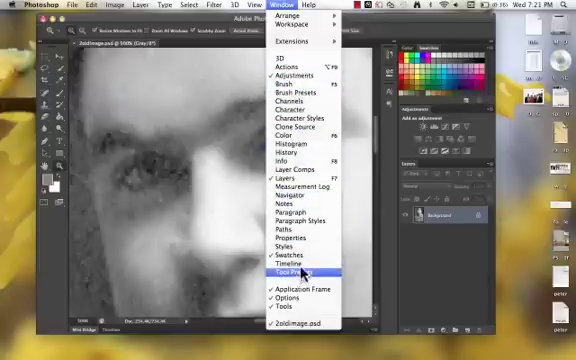
{"action": "mouse_move", "coordinate": [298, 205]}
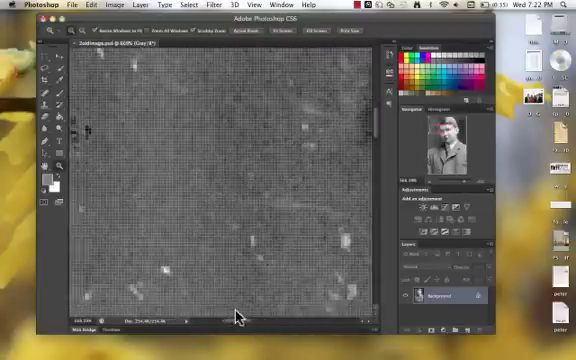
Change the magnification of the portrait using the Navigator panel's zoom control
{"action": "left_click", "coordinate": [235, 318]}
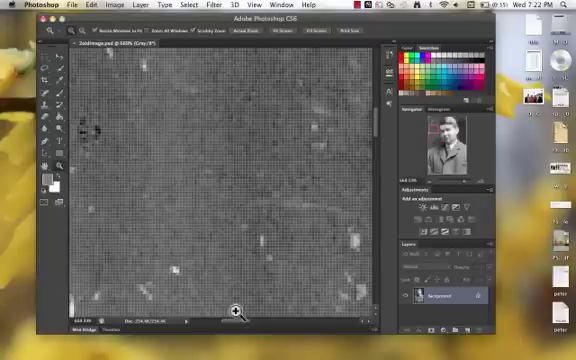